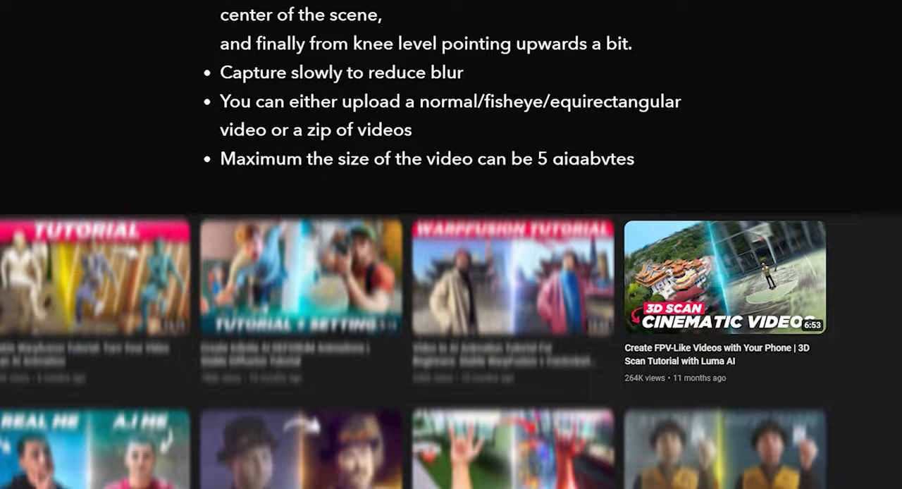
Upload the street video as the private ColorStreet_Scan capture with Normal camera type
{"action": "left_click", "coordinate": [722, 277]}
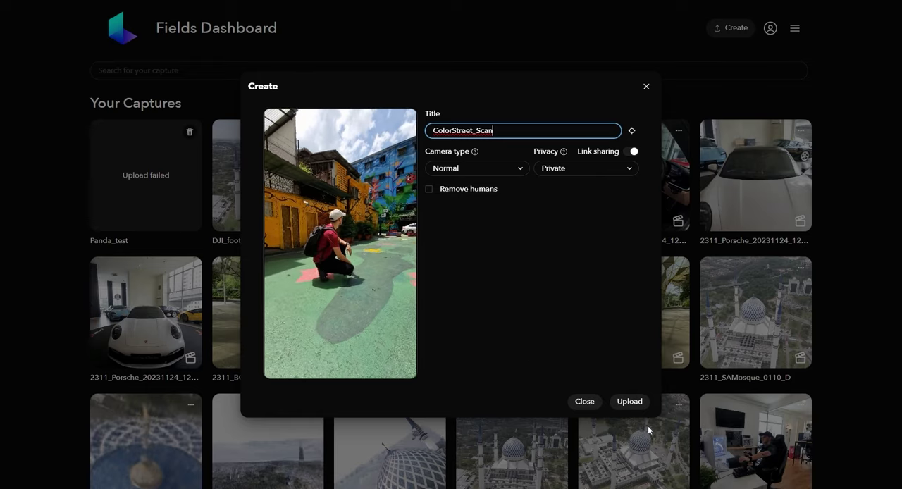
{"action": "left_click", "coordinate": [629, 402]}
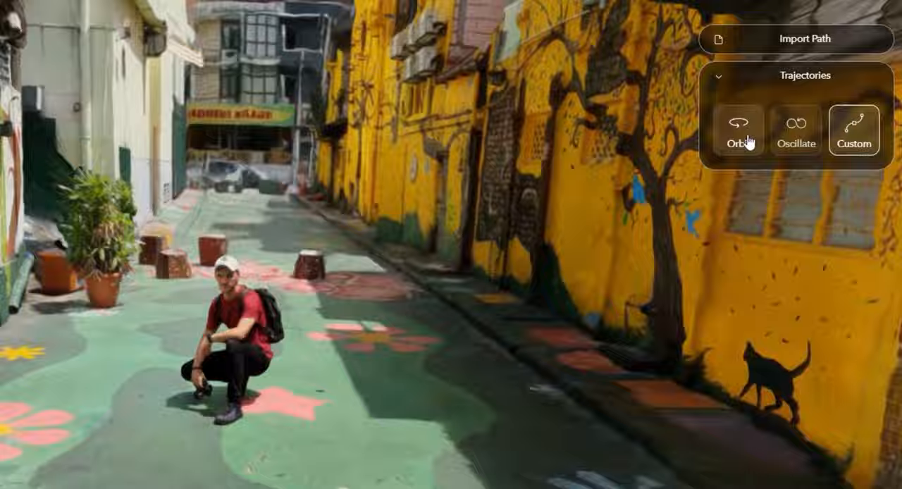
Try the Orbit template, then switch to Custom and confirm two camera keyframes around the man
{"action": "left_click", "coordinate": [742, 131]}
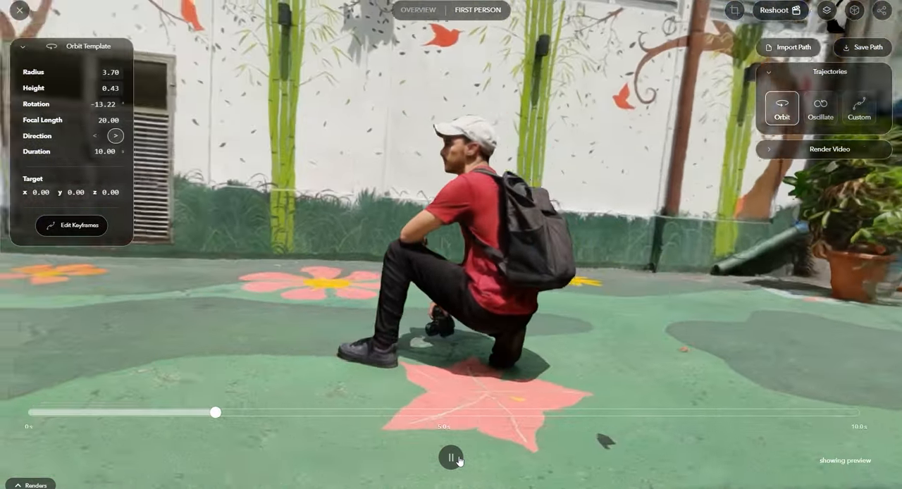
{"action": "left_click", "coordinate": [865, 110]}
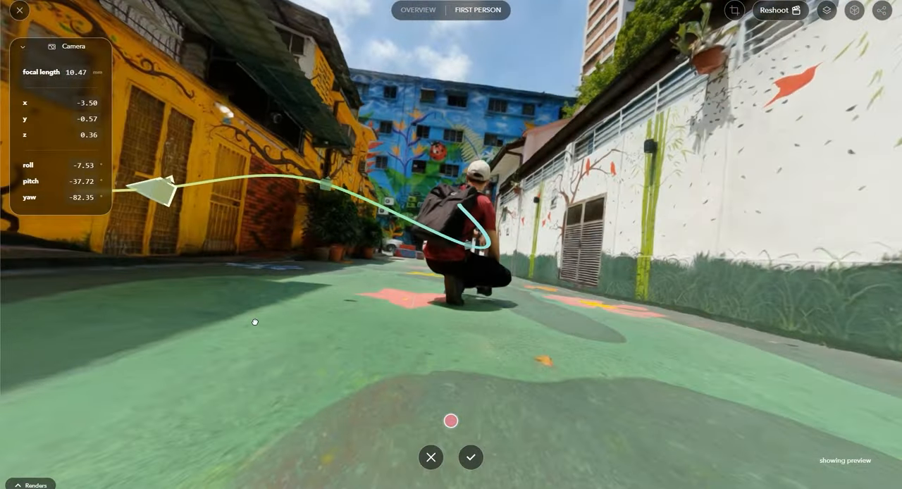
{"action": "left_click", "coordinate": [470, 457]}
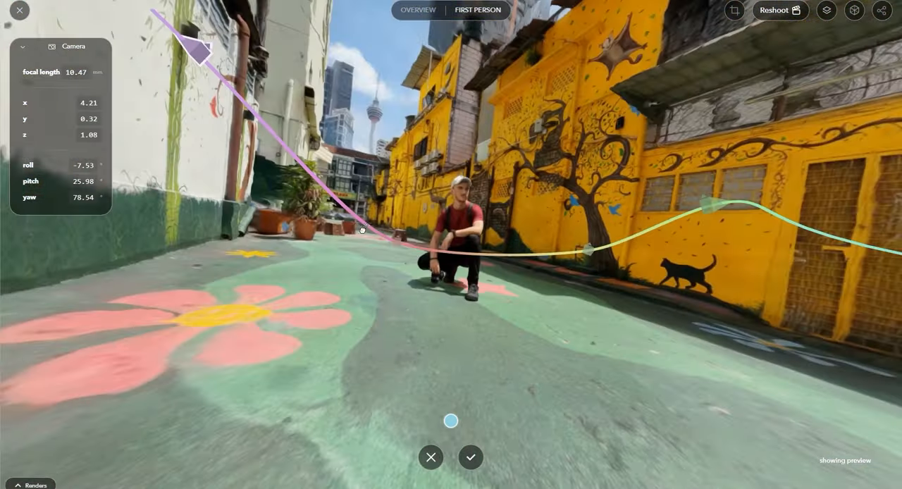
{"action": "left_click", "coordinate": [471, 457]}
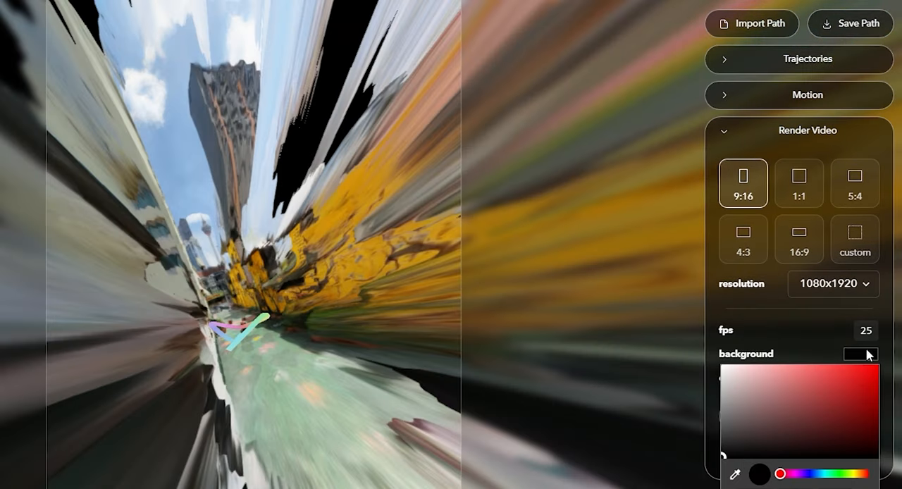
Set the background colour and render the 9:16 fly-through video at 2160x3840
{"action": "left_click", "coordinate": [818, 488]}
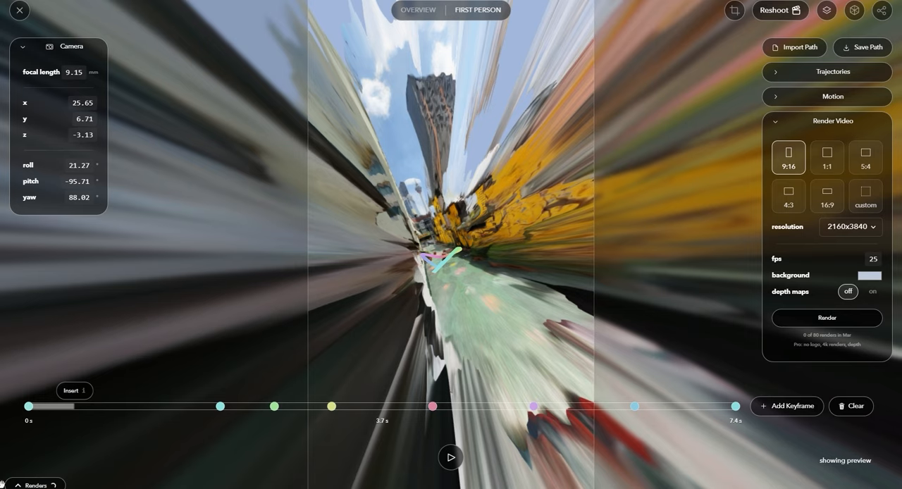
{"action": "left_click", "coordinate": [826, 318]}
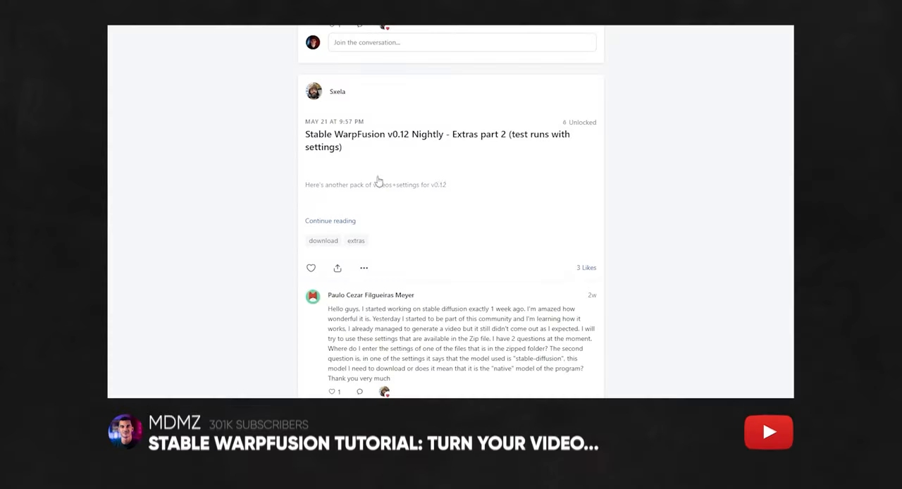
Scroll the Patreon feed to the Stable WarpFusion v0.12 Nightly - Extras part 2 post
{"action": "scroll", "scroll_direction": "down", "scroll_amount": 3}
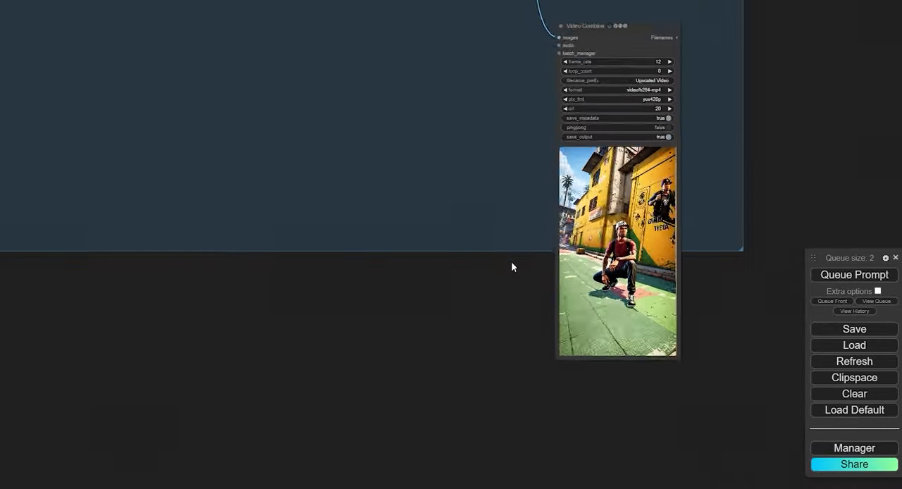
Drag across the ComfyUI workflow to view the Upscaled Video combine node output
{"action": "left_click_drag", "start_coordinate": [512, 266], "coordinate": [277, 300]}
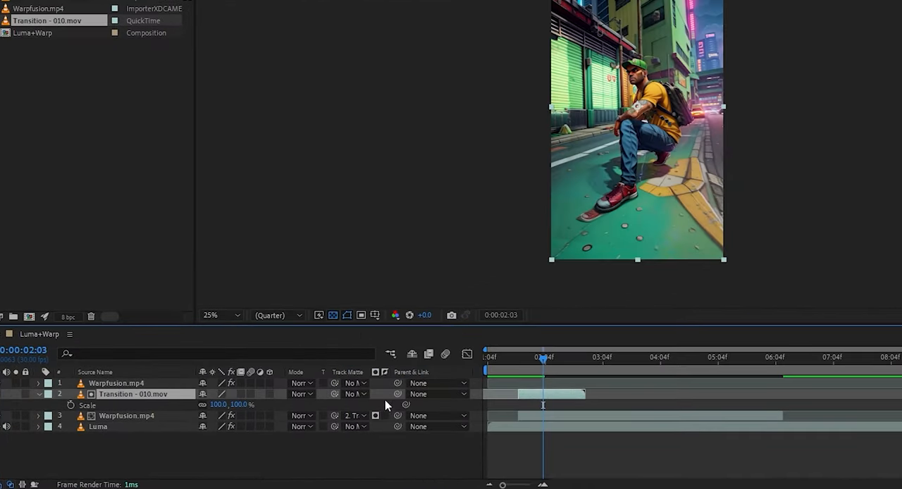
Reveal the transition layer's Scale setting in the Luma+Warp composition timeline
{"action": "left_click", "coordinate": [384, 415]}
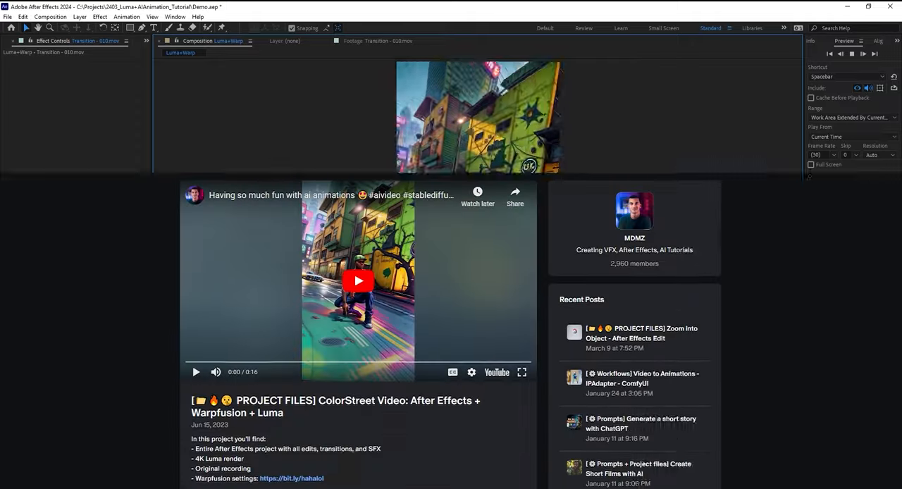
{"action": "scroll", "scroll_direction": "down", "scroll_amount": 3}
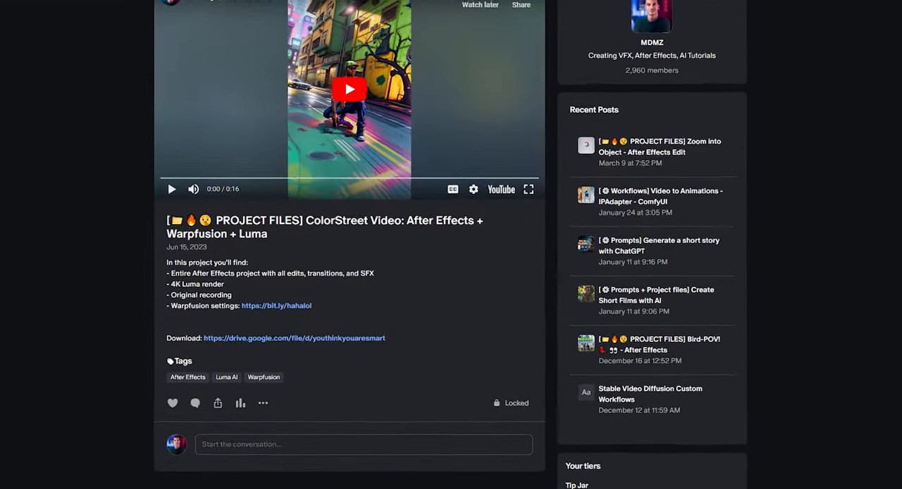